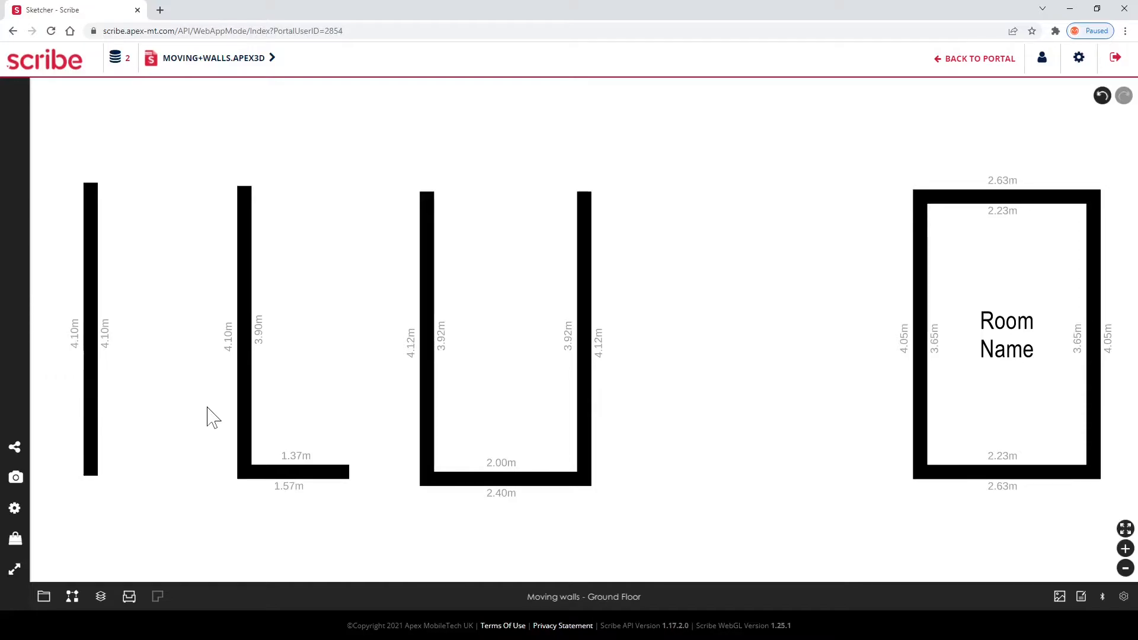
mouse_move(167, 414)
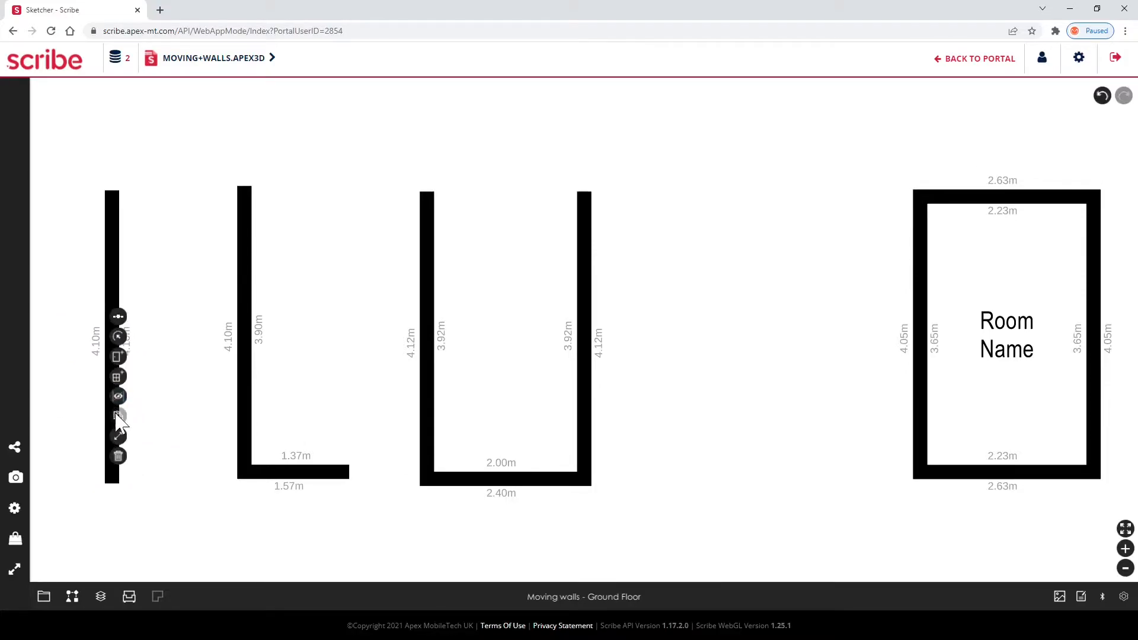
Mirror the L wall so its short leg points left, set it to 4.00m, and make the U walls 4.05m tall
click(294, 472)
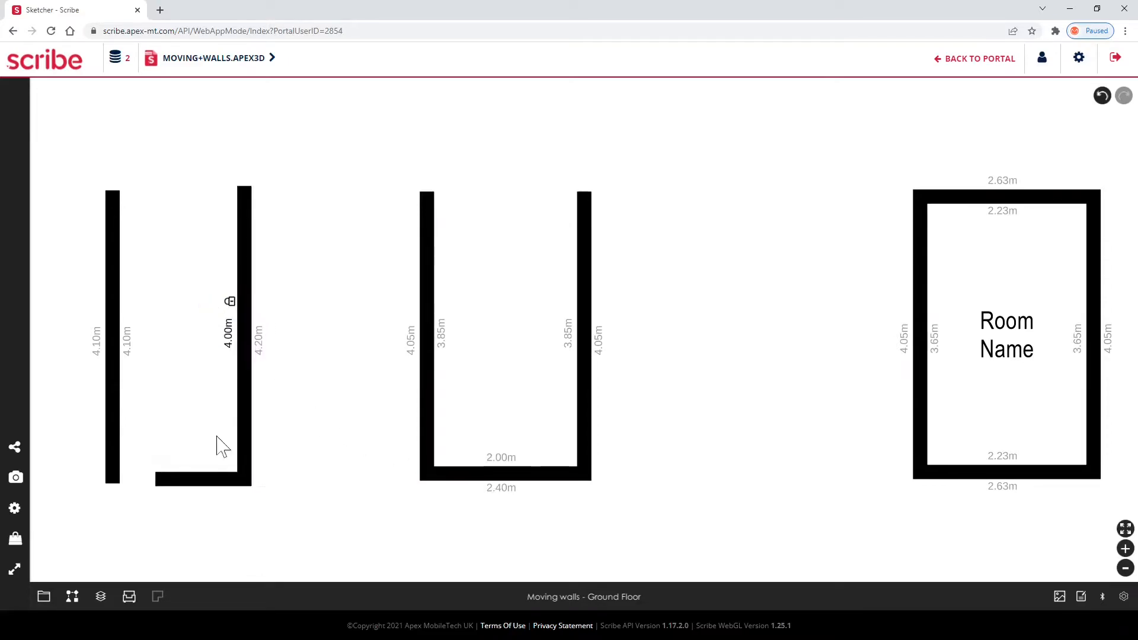
Delete the U-shaped wall and position a rectangular room outline where it stood
click(221, 446)
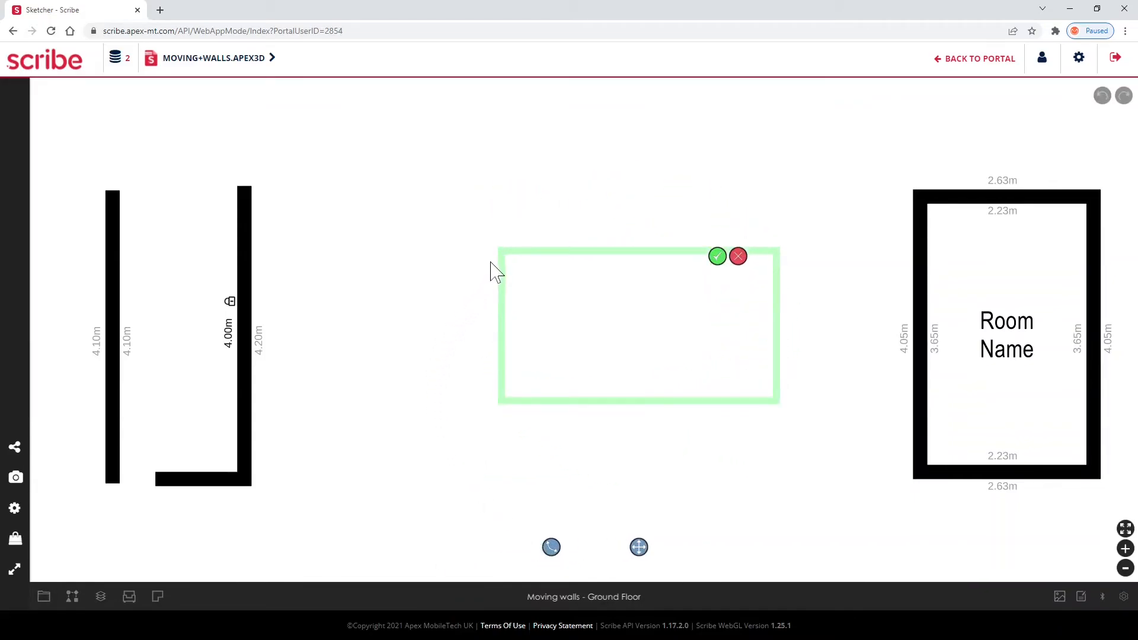
Confirm the new Room, move it against Room Name's left wall, join them, and reselect it
click(716, 256)
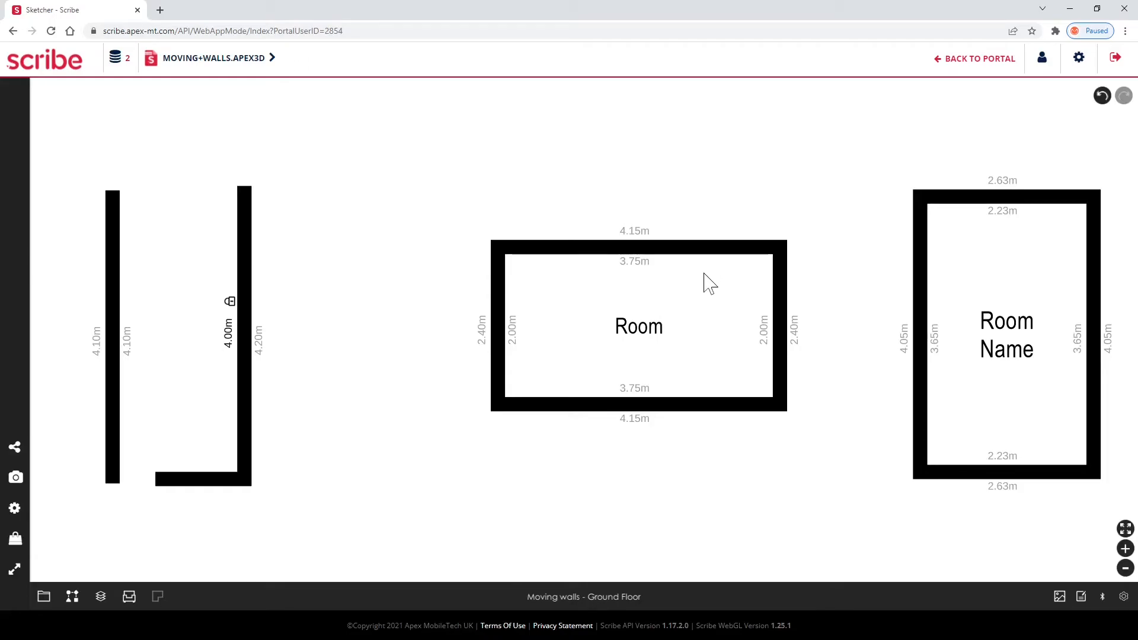
click(637, 327)
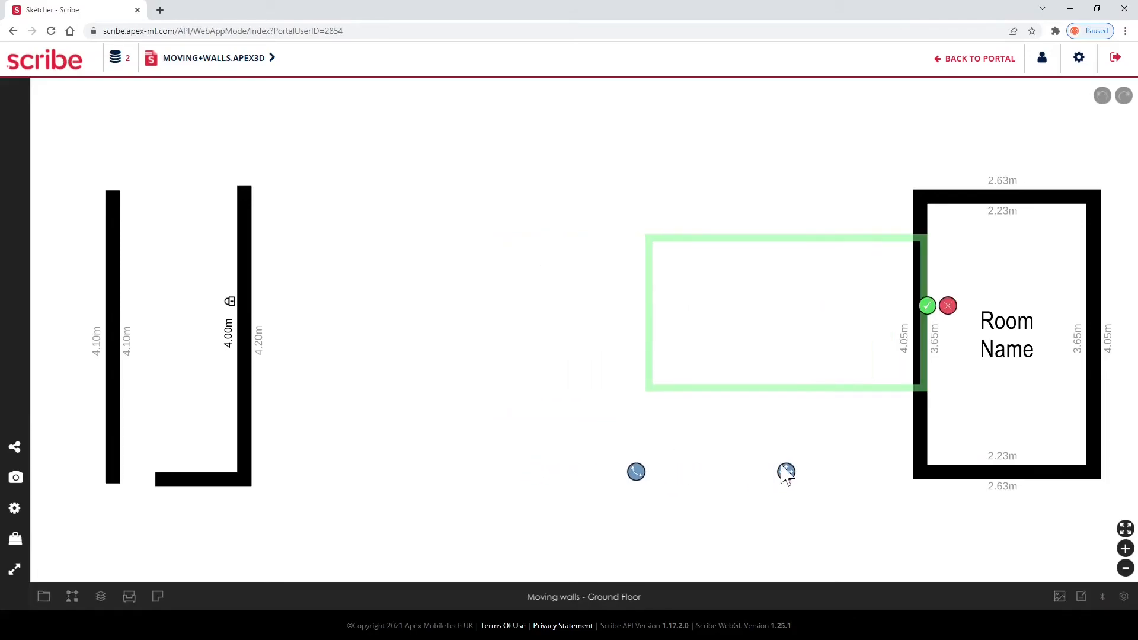
click(927, 305)
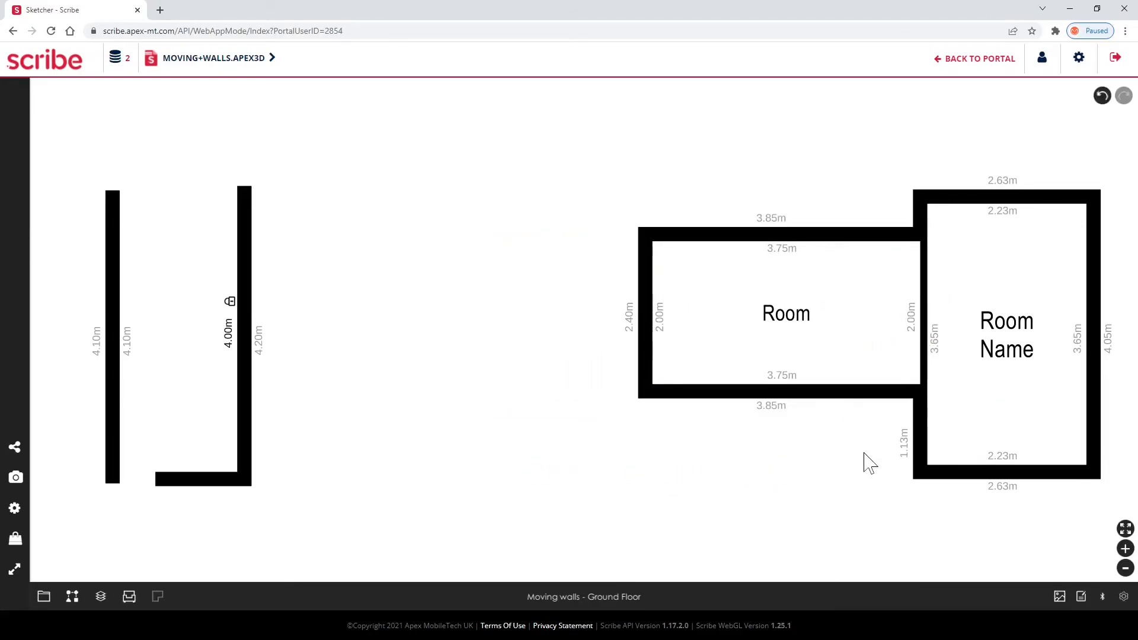
click(785, 313)
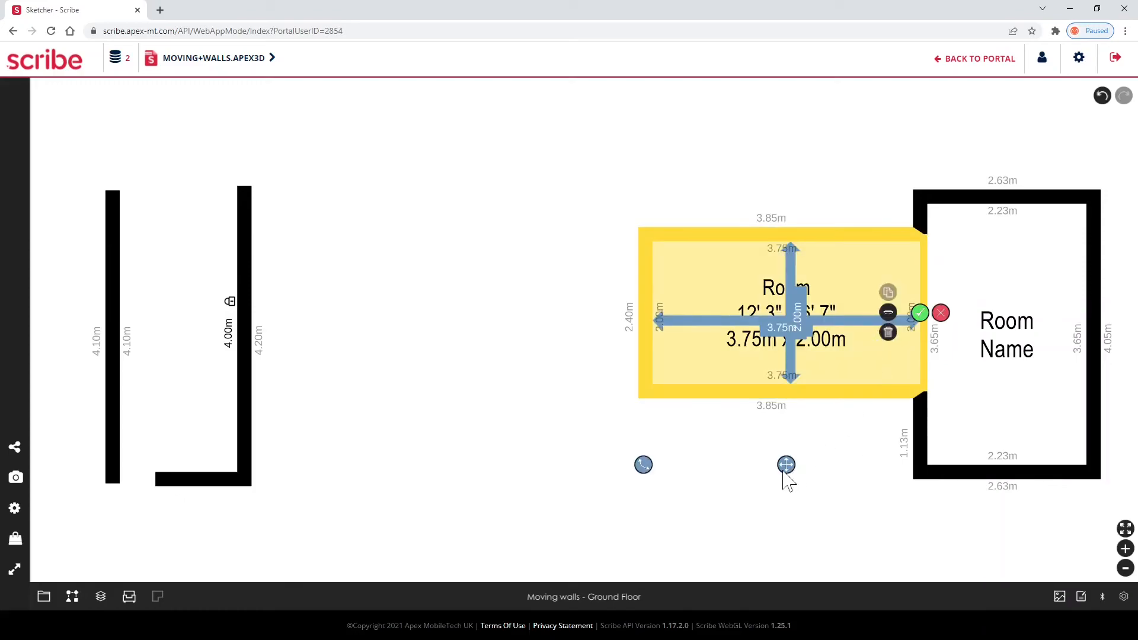